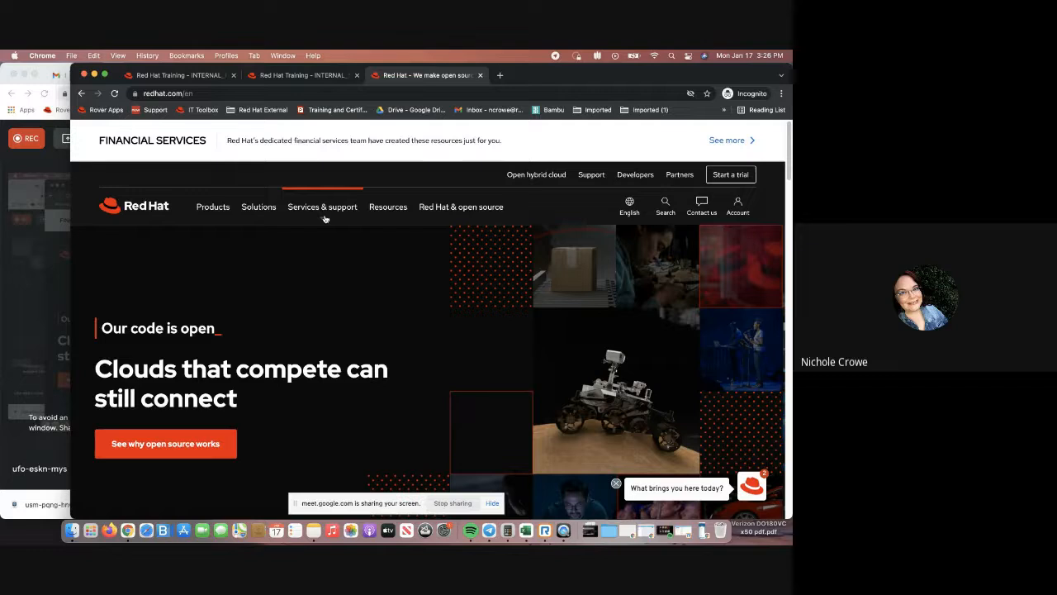
# - Go from Services & support to All certifications and scroll to Current certifications
pyautogui.click(322, 206)
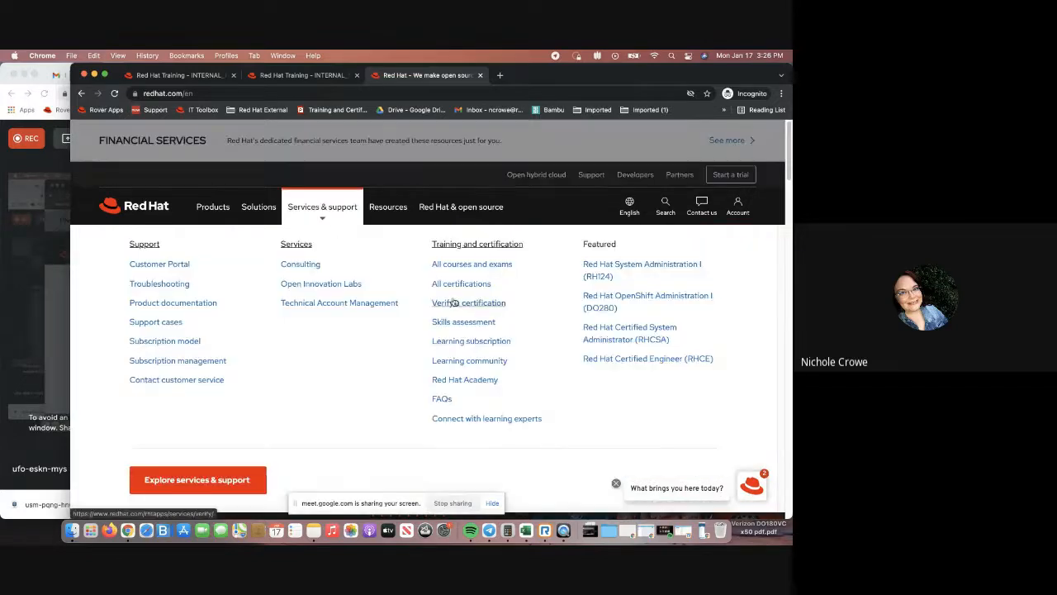
pyautogui.click(461, 283)
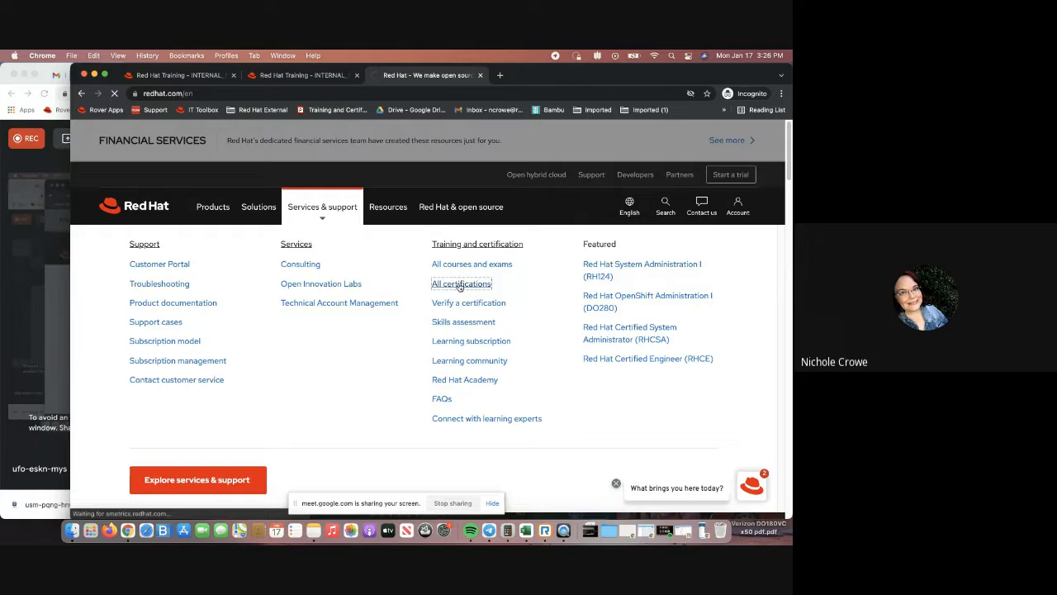
pyautogui.click(462, 284)
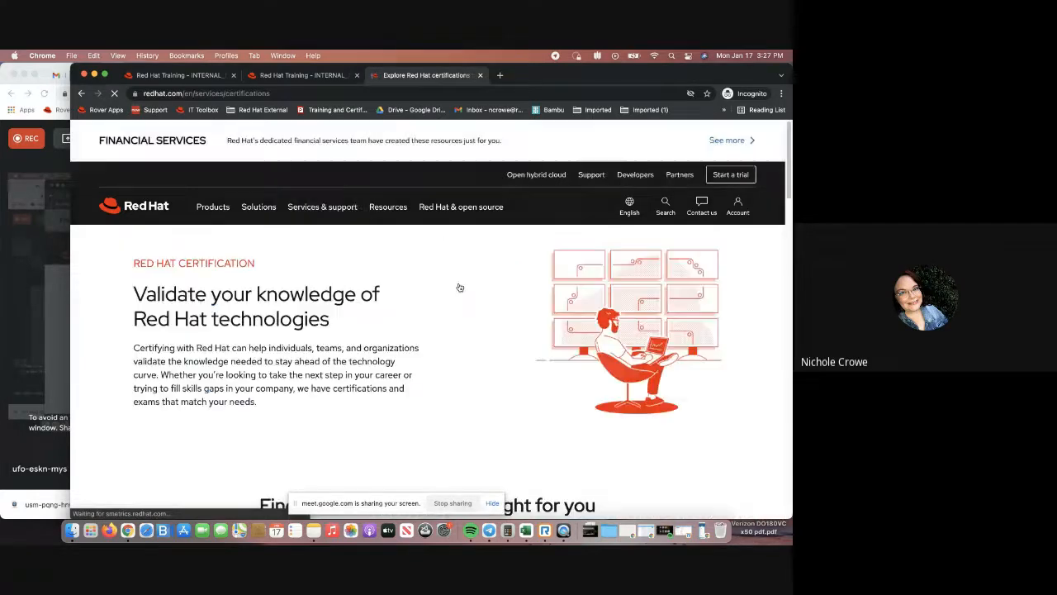
pyautogui.scroll(-3)
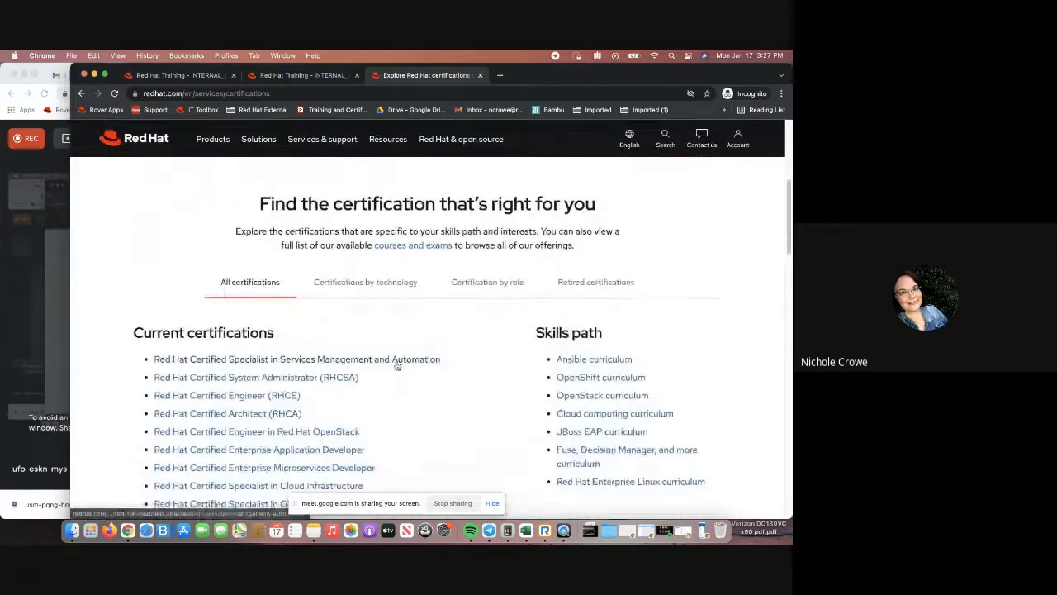
pyautogui.scroll(-3)
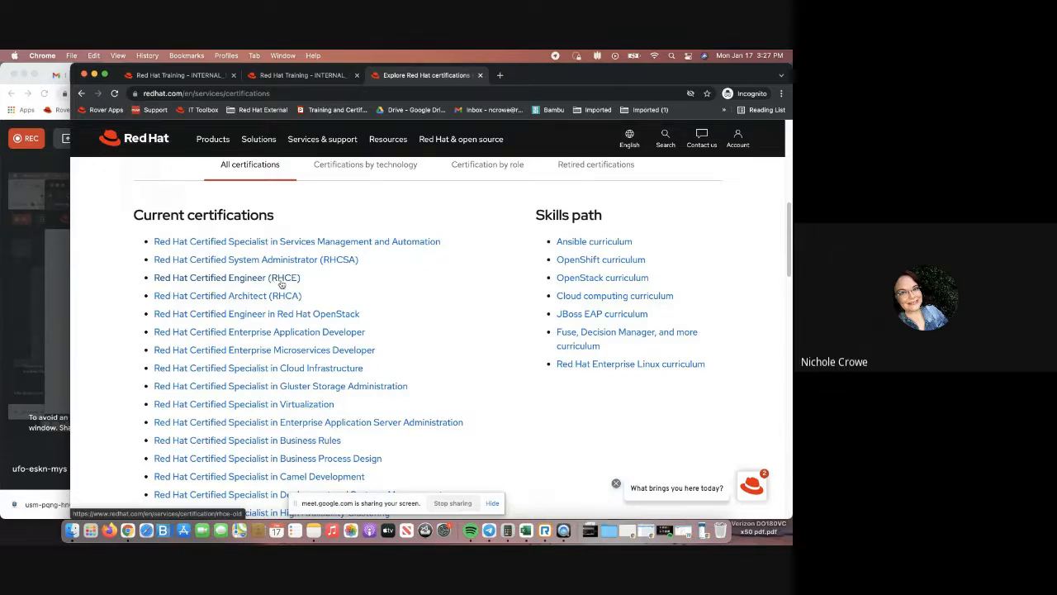
# - Open the RHCSA certification link in a new tab and scroll to its details
pyautogui.rightClick(255, 259)
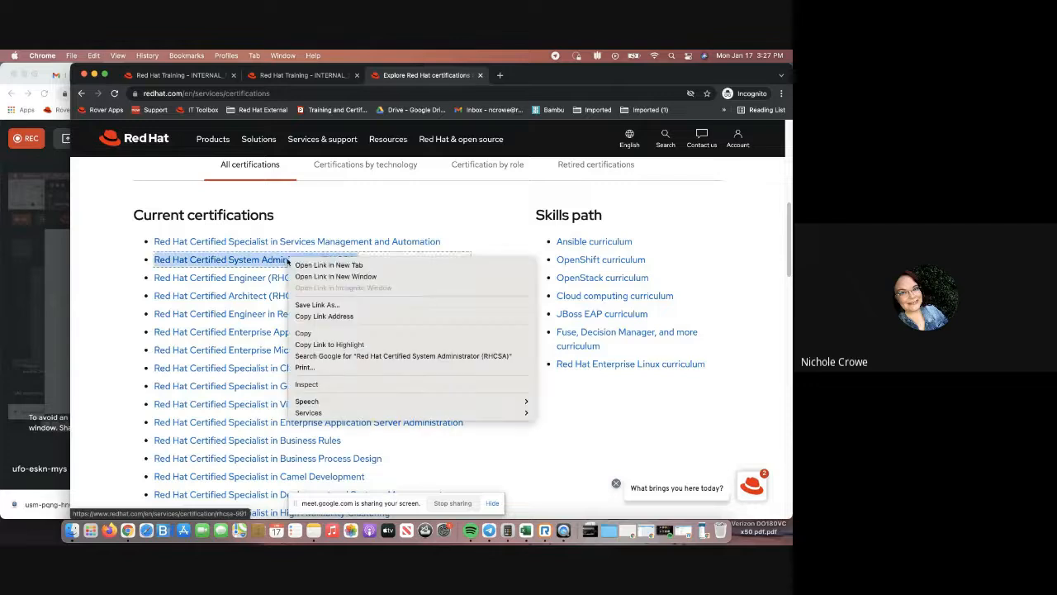
pyautogui.click(328, 264)
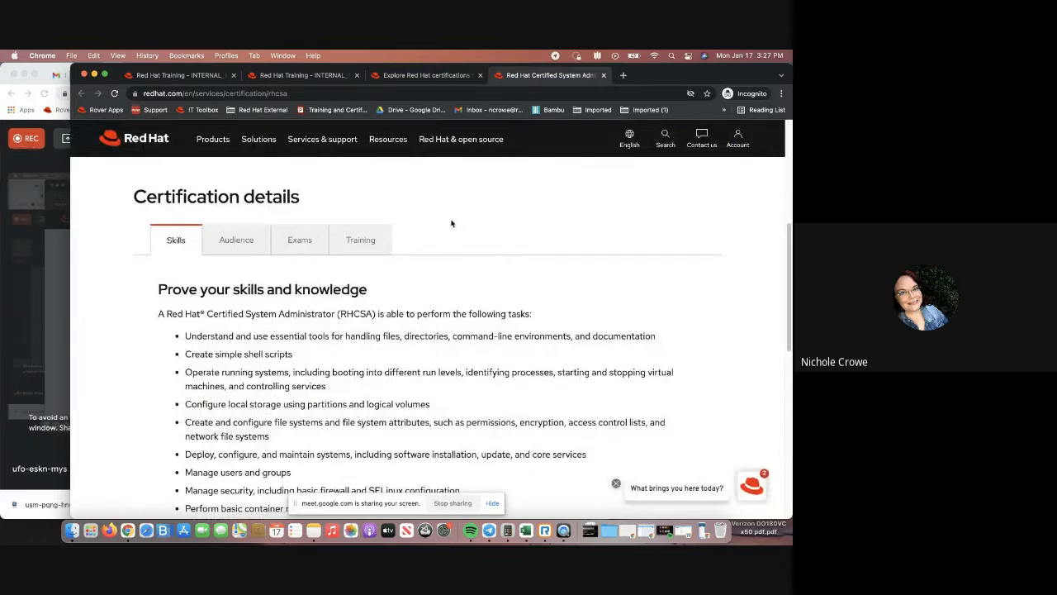
pyautogui.scroll(3)
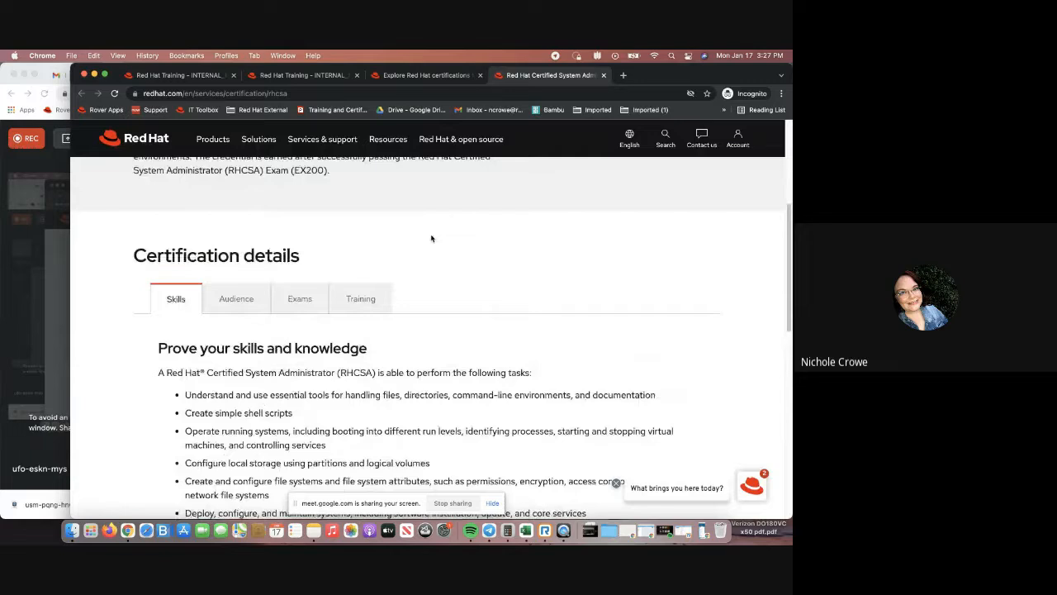
pyautogui.scroll(-3)
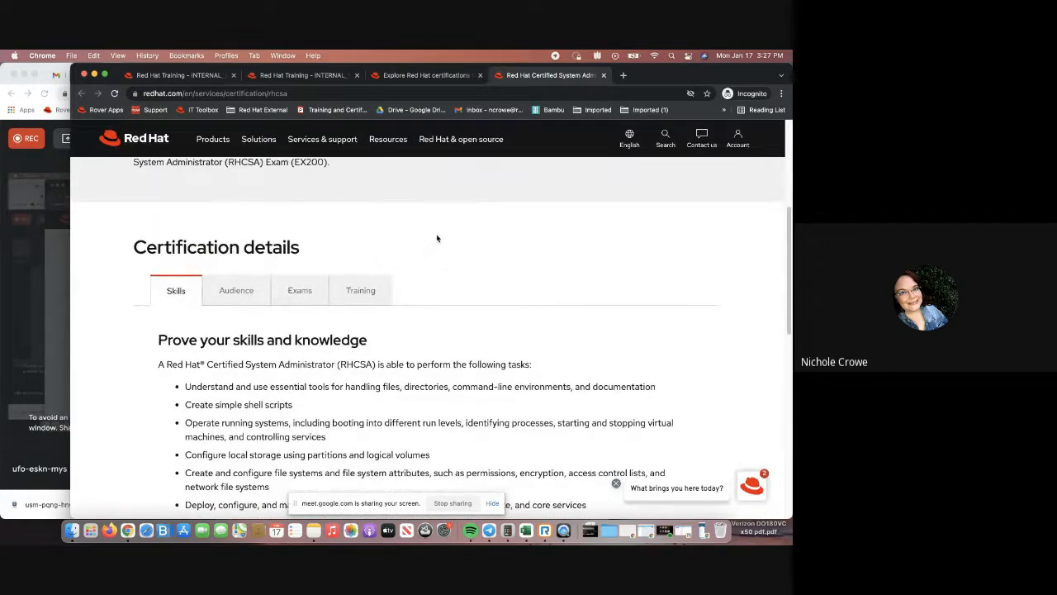
# - Show the RHCSA Training tab listing courses like RH124, RH134 and RH200
pyautogui.click(360, 290)
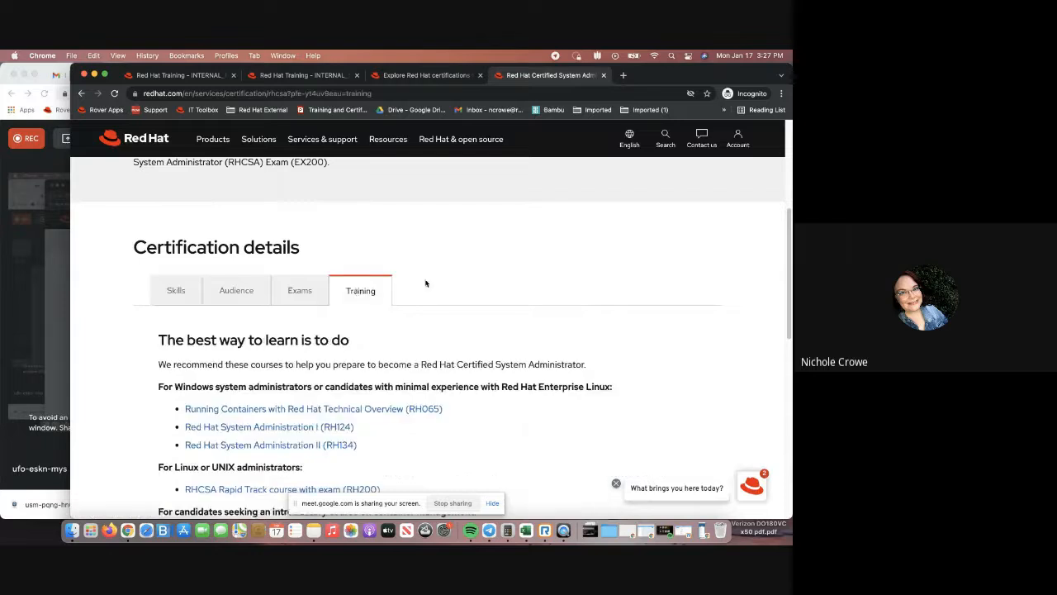
pyautogui.scroll(-3)
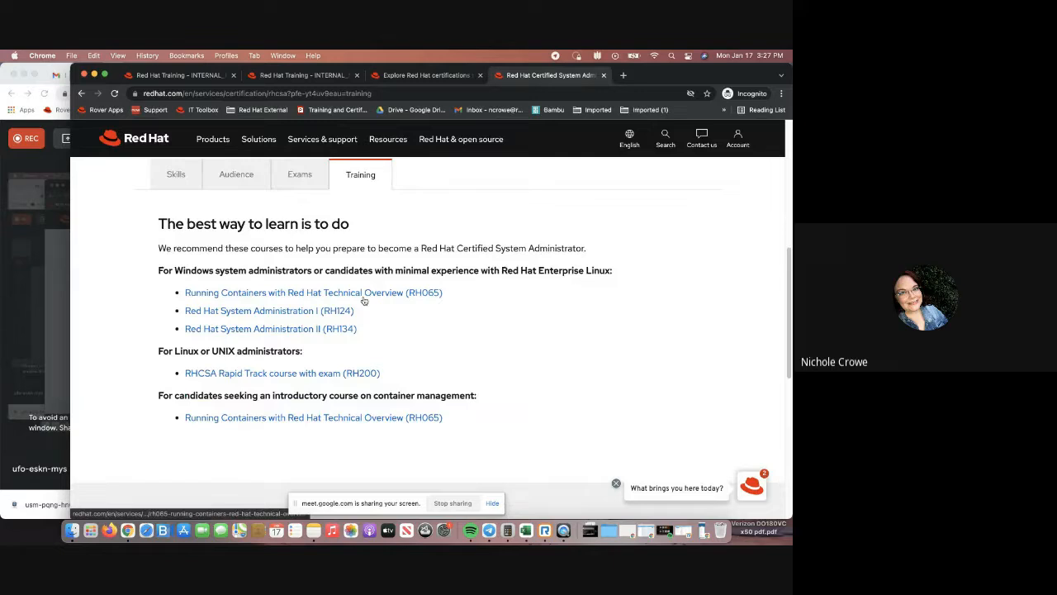
pyautogui.moveTo(380, 337)
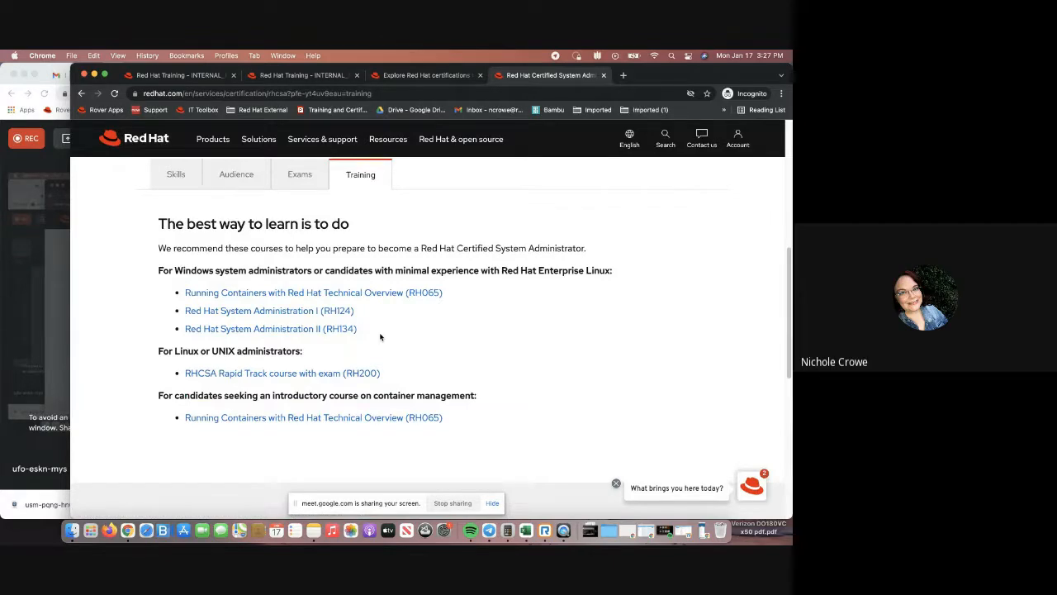
pyautogui.moveTo(384, 325)
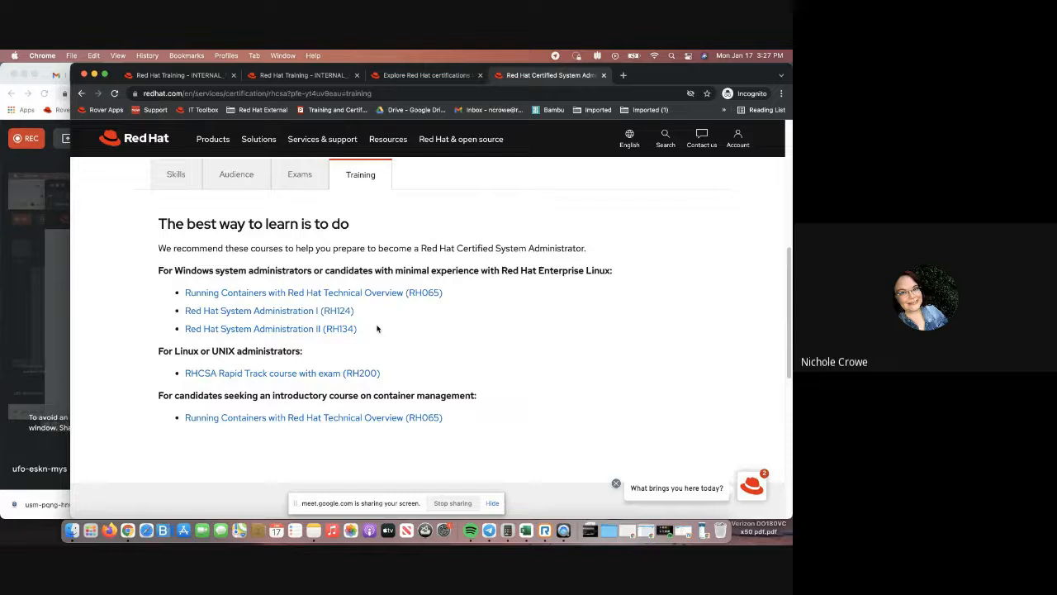
pyautogui.moveTo(221, 374)
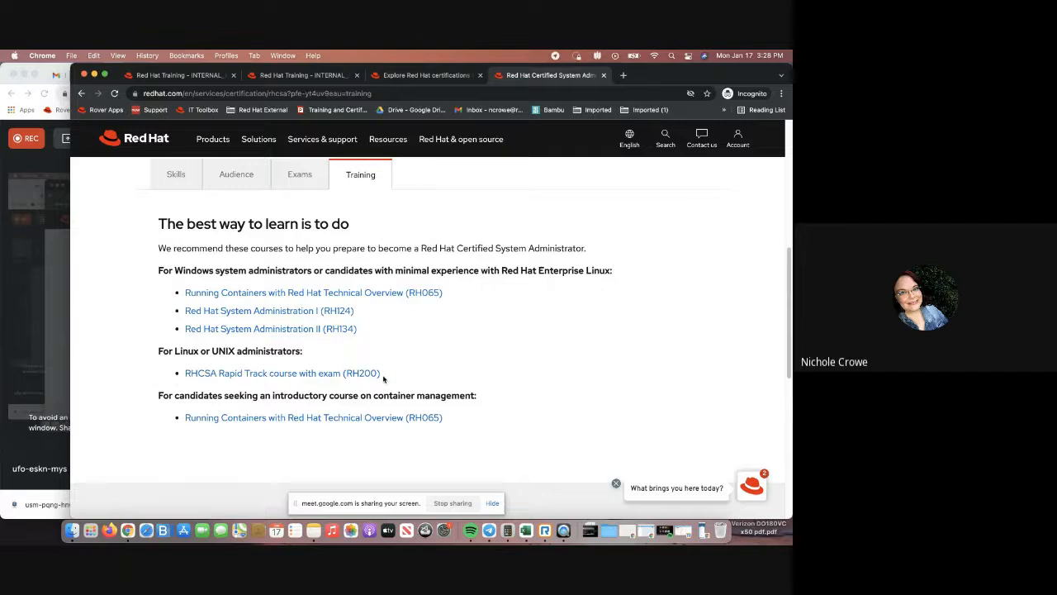
pyautogui.moveTo(319, 388)
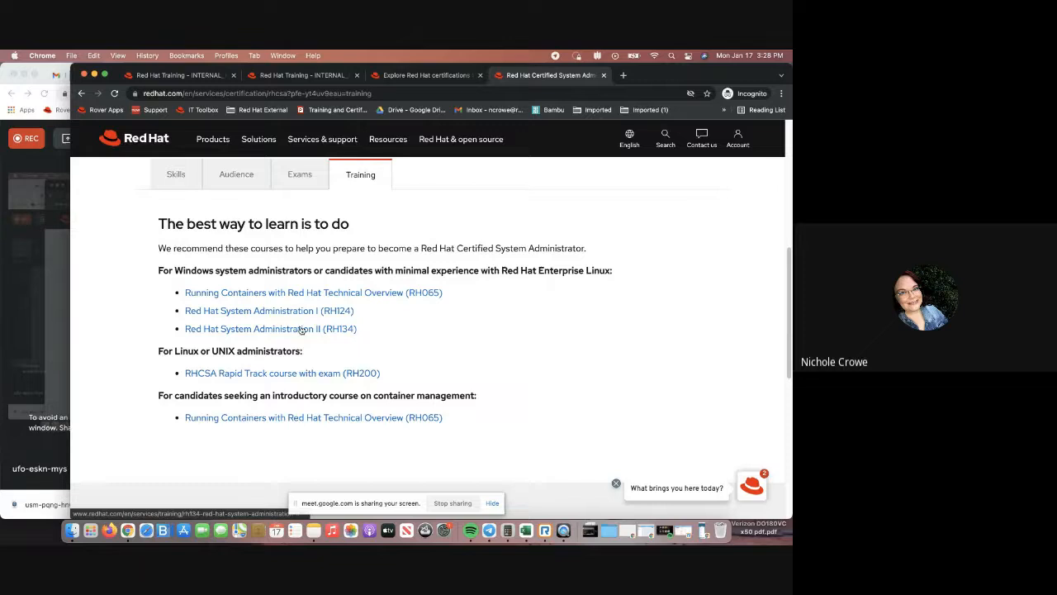
pyautogui.moveTo(326, 292)
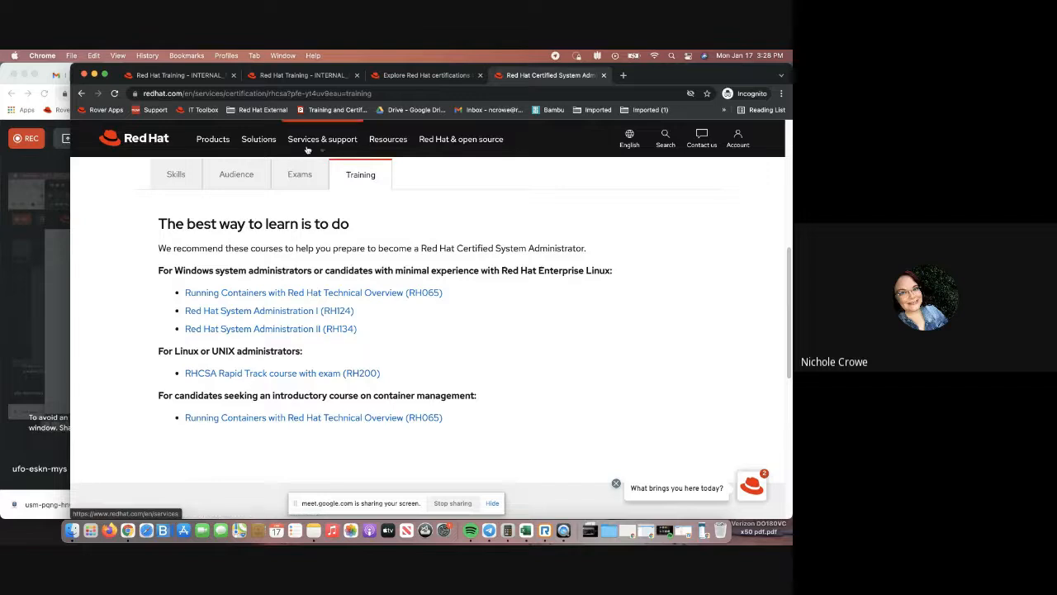
# - From the RHCSA Exams tab, open the EX200 exam page showing 3-hour duration, 400 USD
pyautogui.click(299, 174)
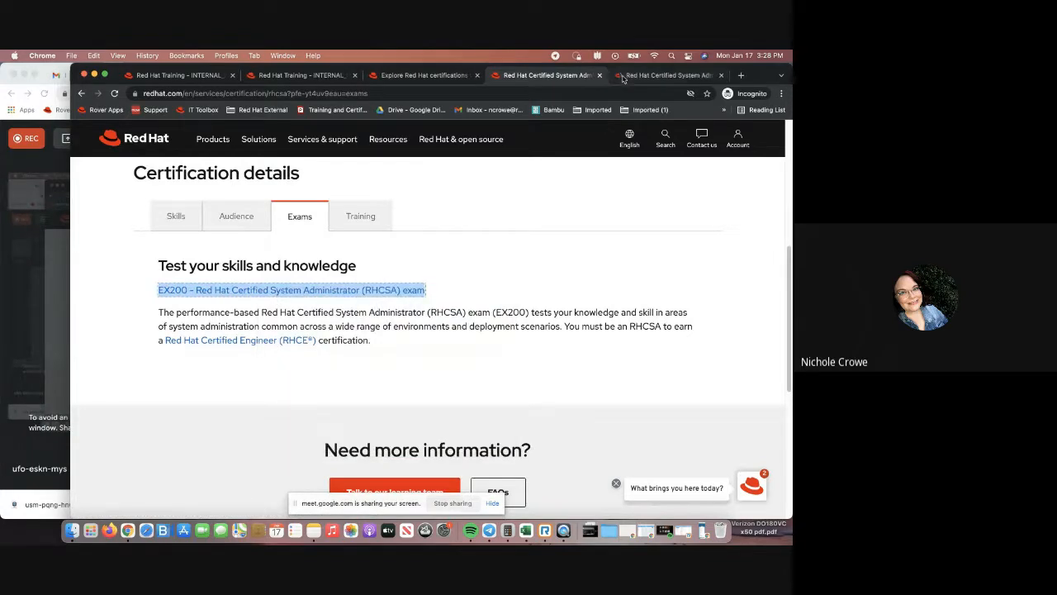
pyautogui.click(292, 290)
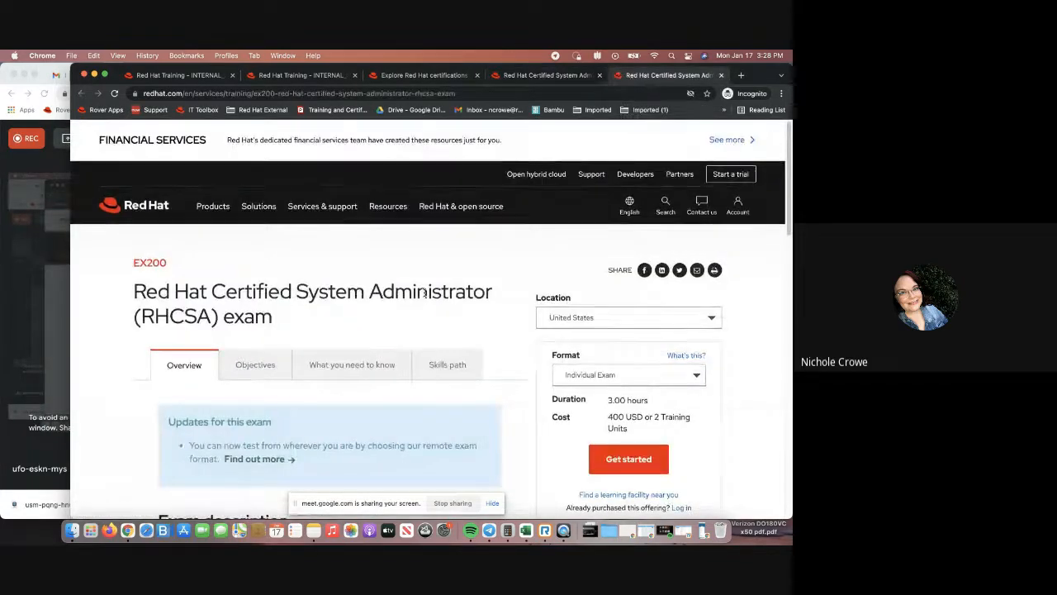
pyautogui.scroll(-3)
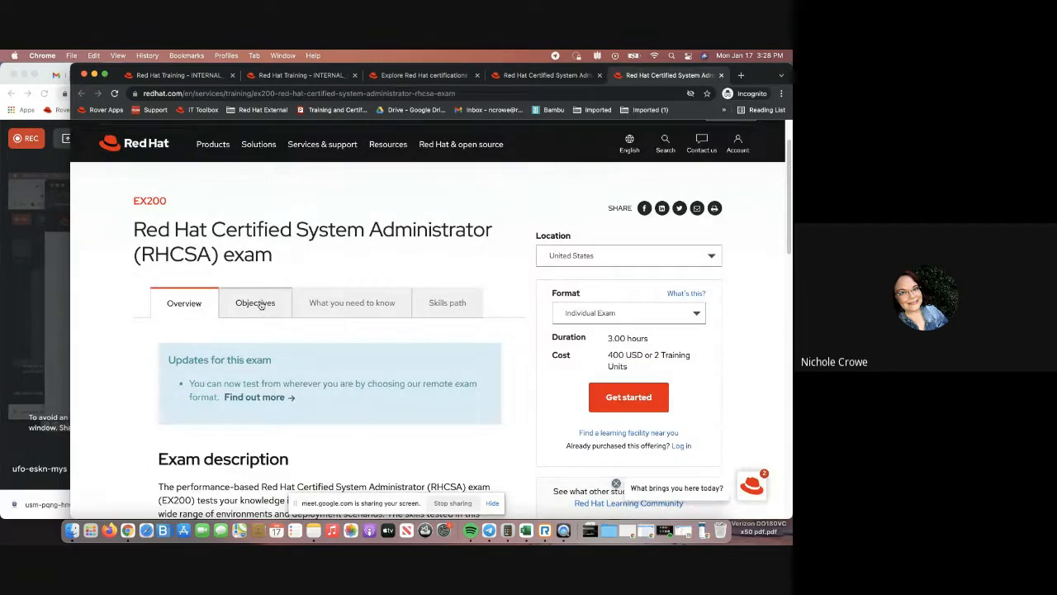
# - Open the EX200 Objectives tab and start scrolling through the study points
pyautogui.click(255, 302)
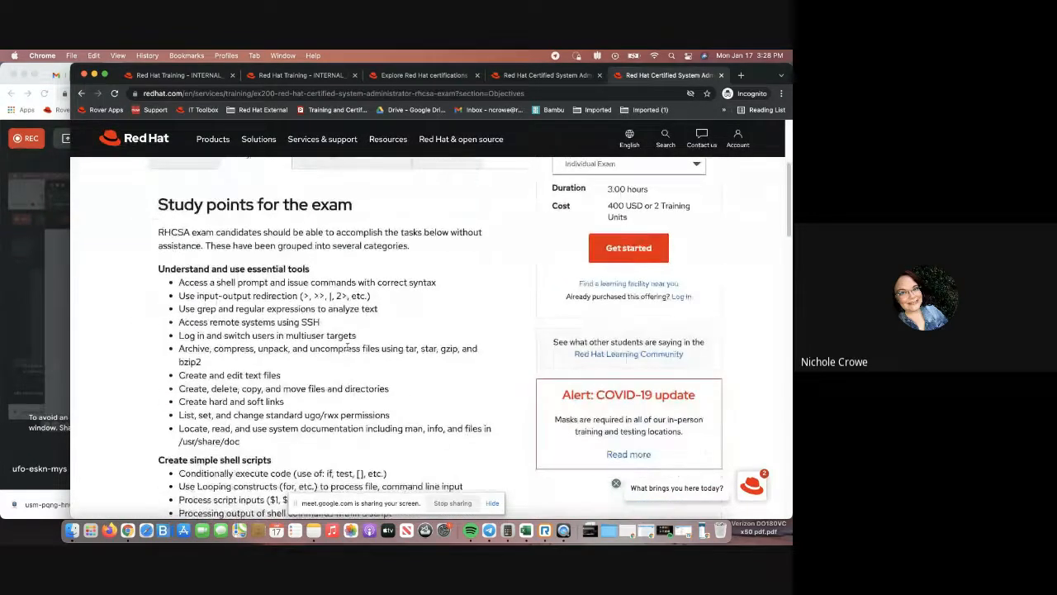
pyautogui.scroll(-3)
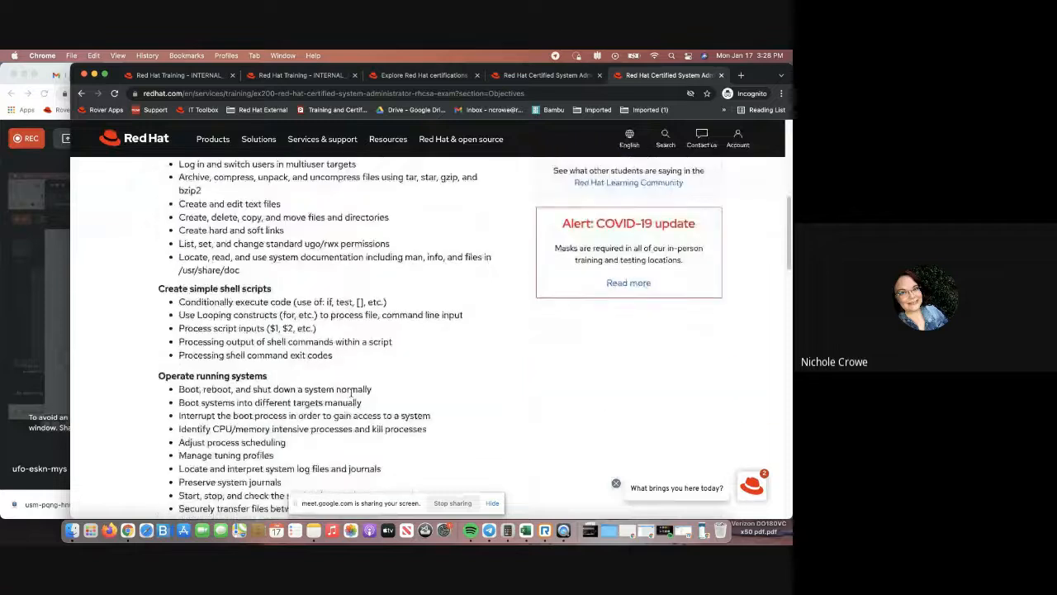
pyautogui.scroll(-3)
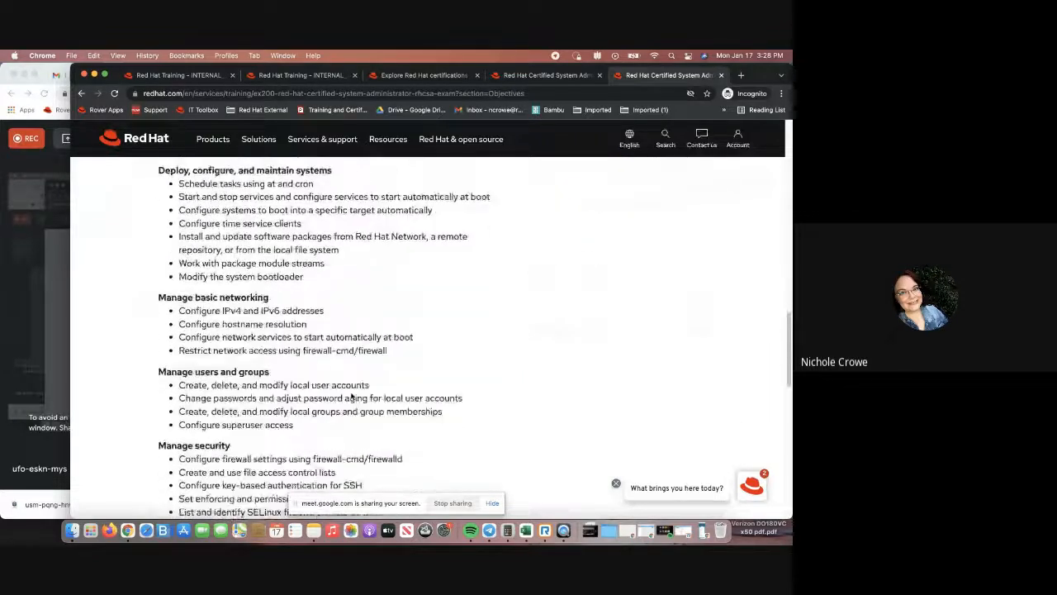
pyautogui.scroll(-3)
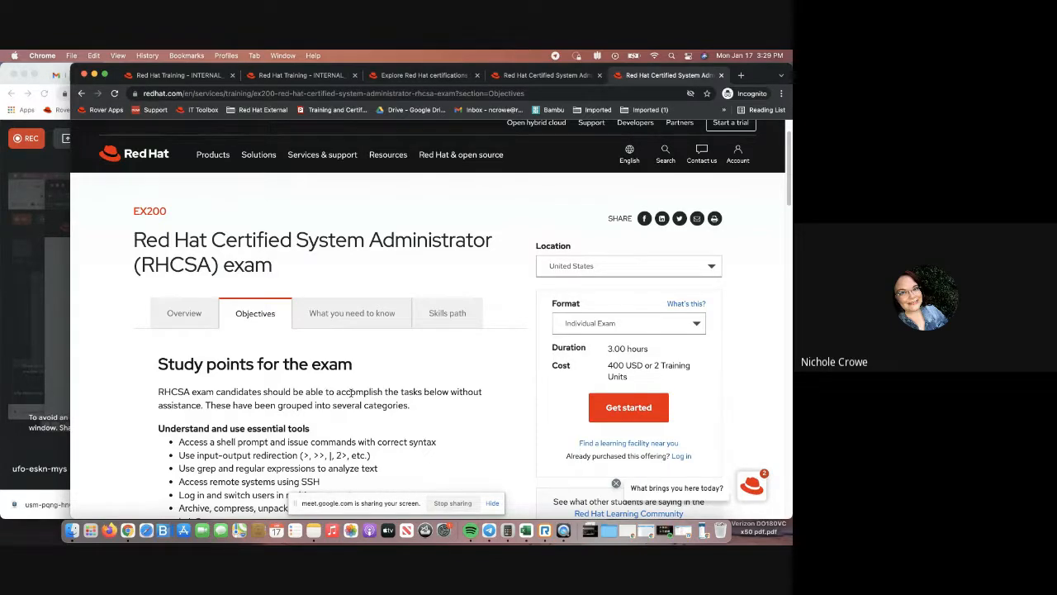
pyautogui.moveTo(450, 342)
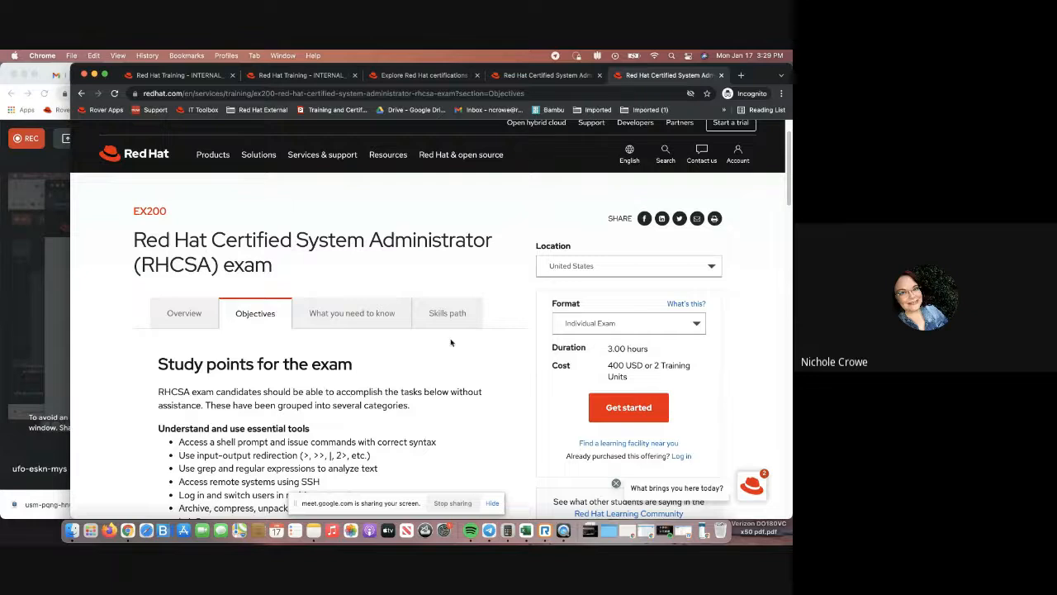
# - Scroll further down the EX200 exam page, ending back at the RHCSA Exams details
pyautogui.scroll(-3)
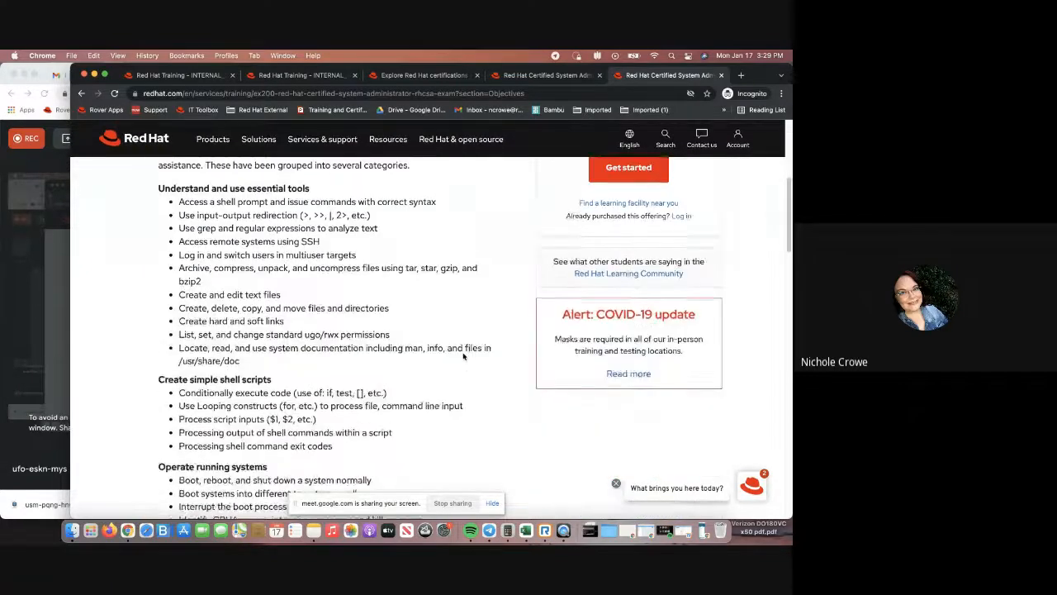
pyautogui.scroll(-3)
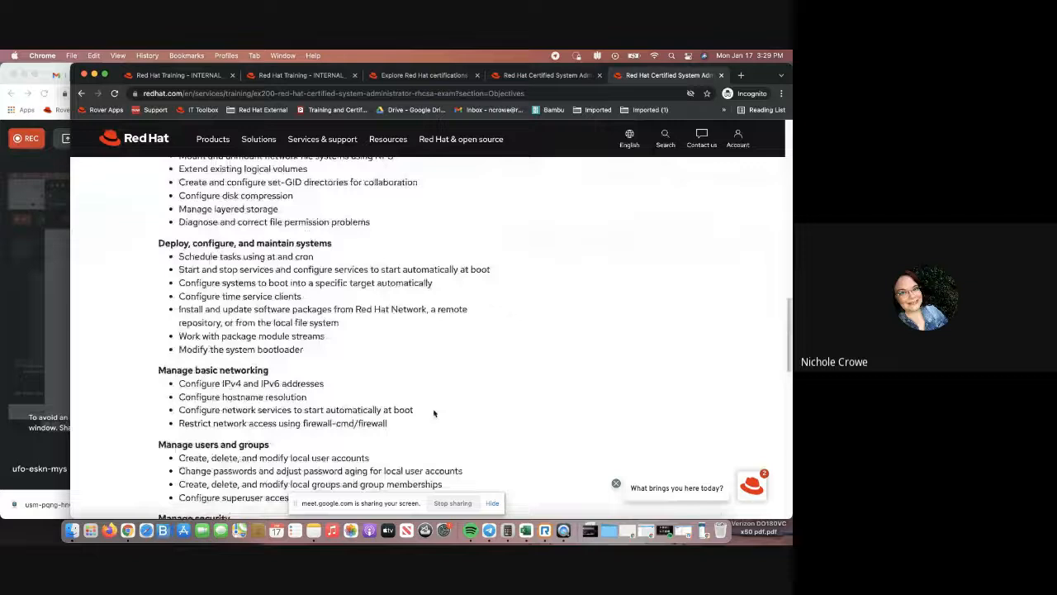
pyautogui.scroll(-3)
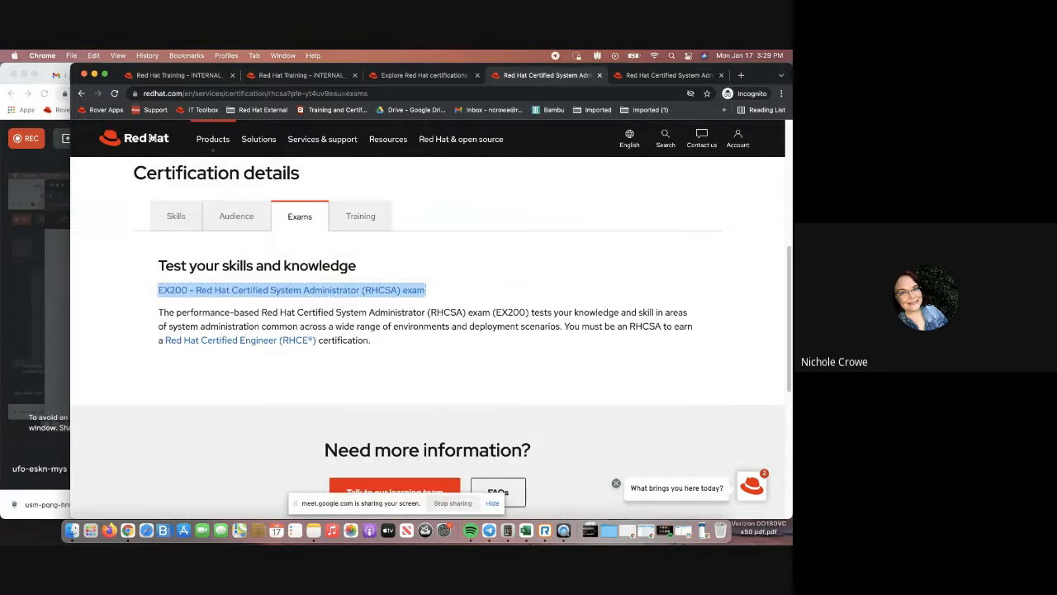
# - Show the RHCSA Training courses again and scroll back up the page
pyautogui.click(360, 216)
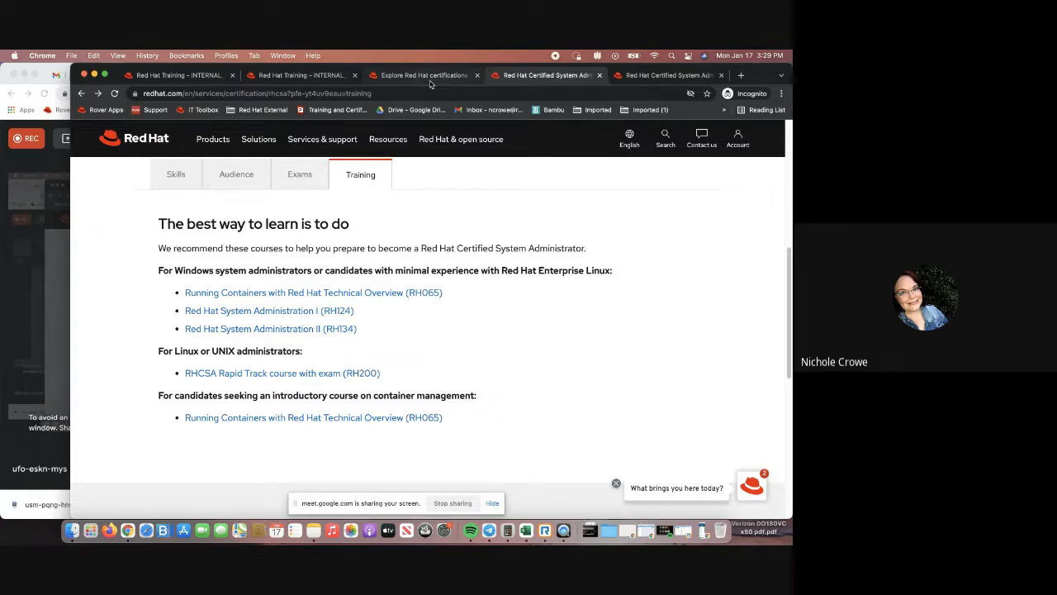
pyautogui.scroll(3)
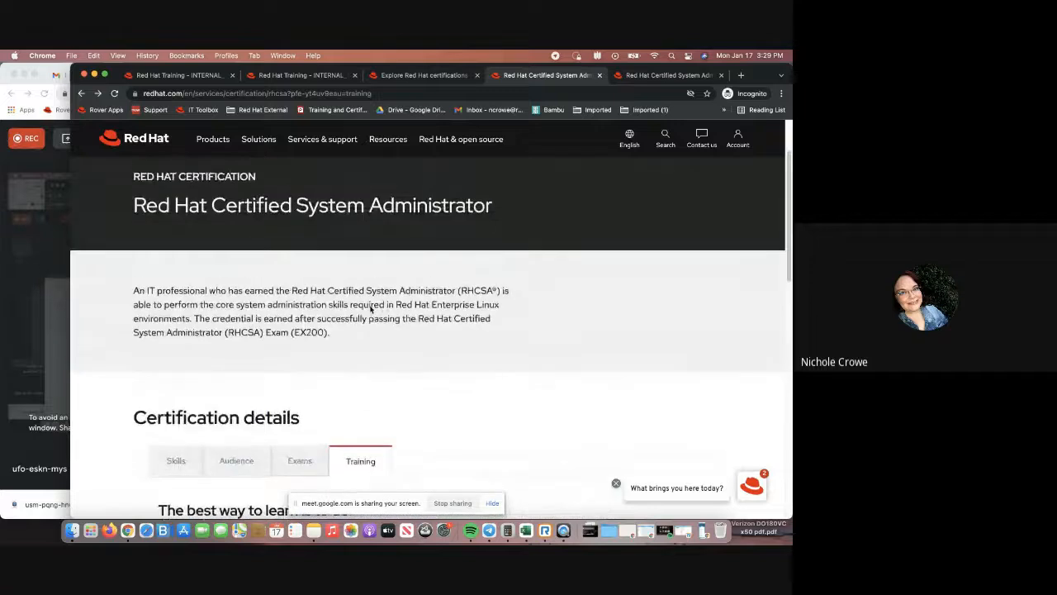
pyautogui.scroll(3)
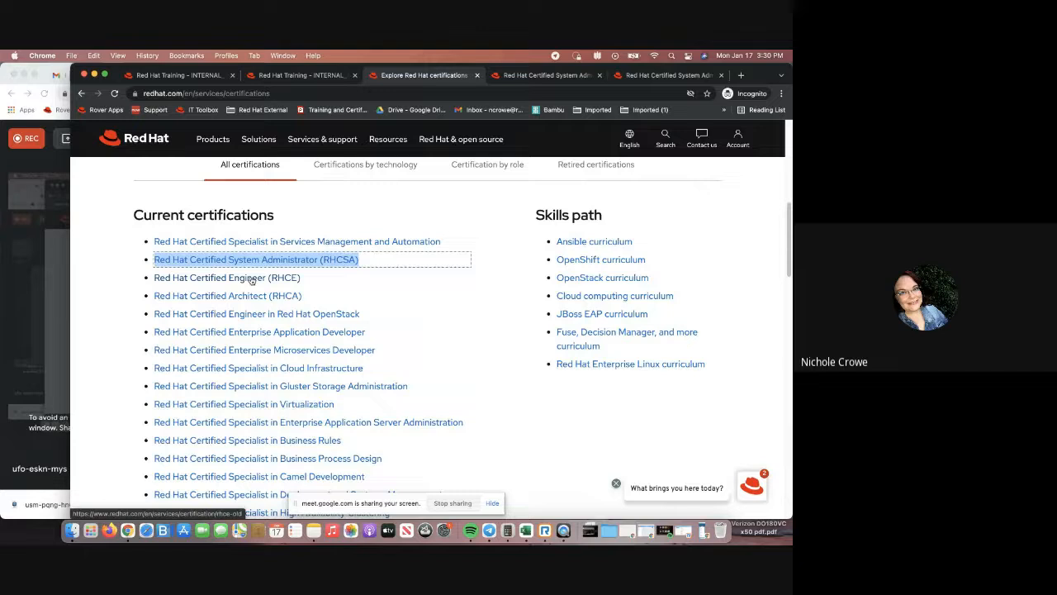
# - Open the RHCE page and view the 'For current RHCSAs or future candidates' tab
pyautogui.click(227, 278)
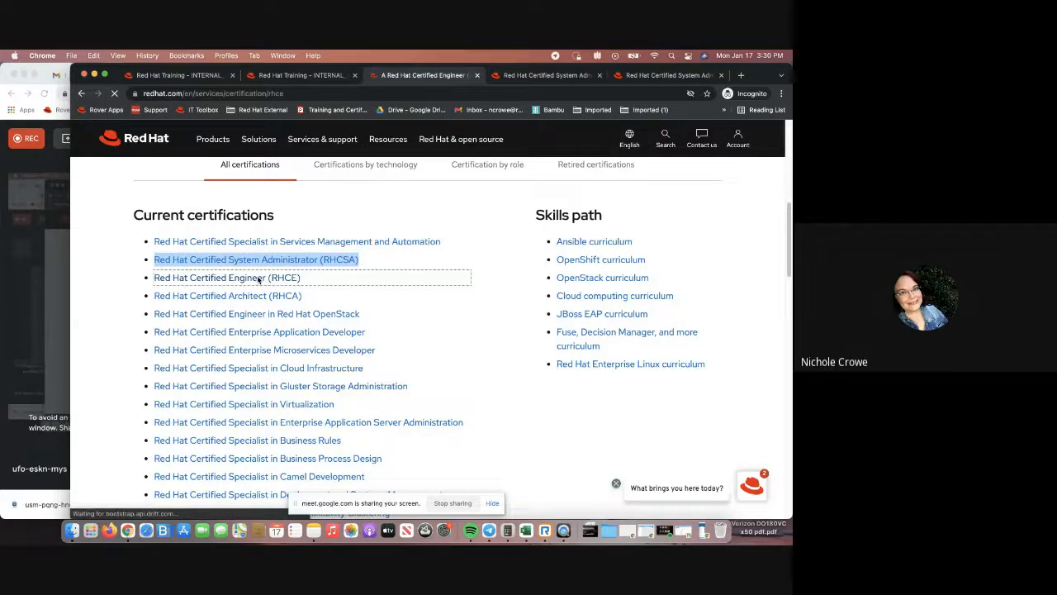
pyautogui.click(226, 277)
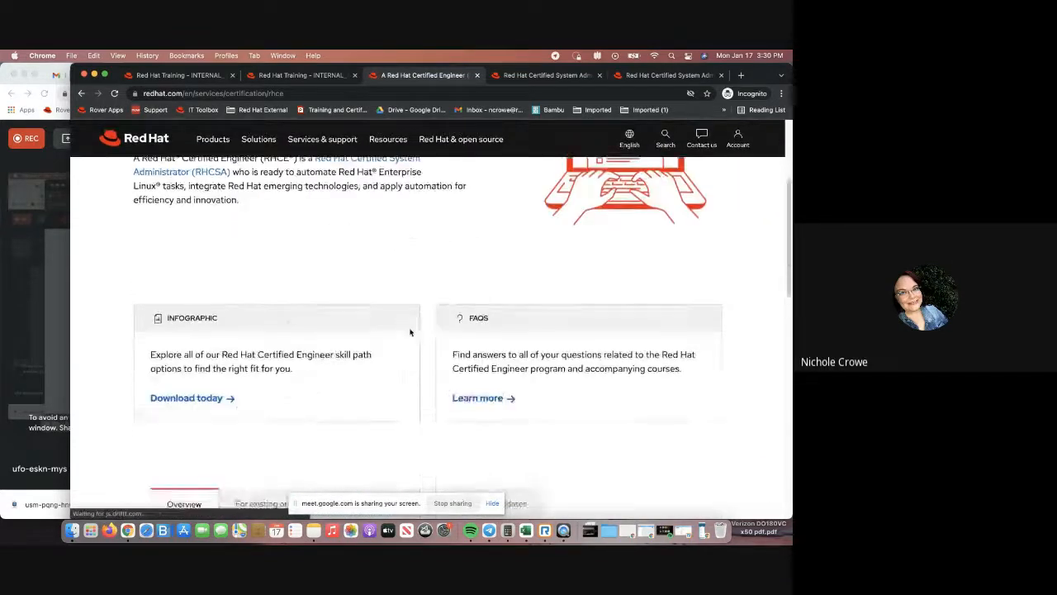
pyautogui.scroll(-3)
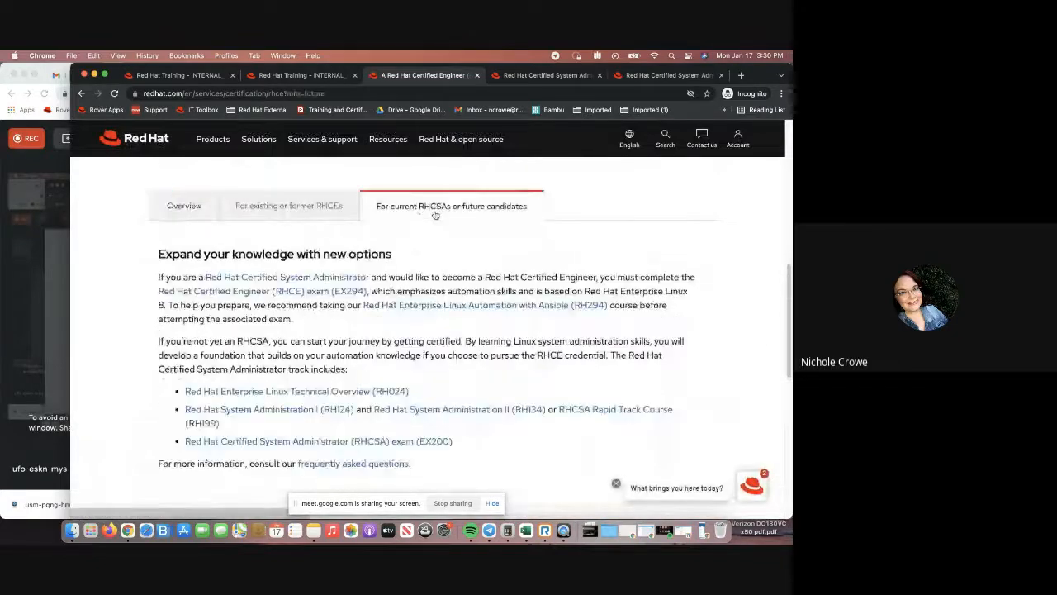
pyautogui.click(288, 206)
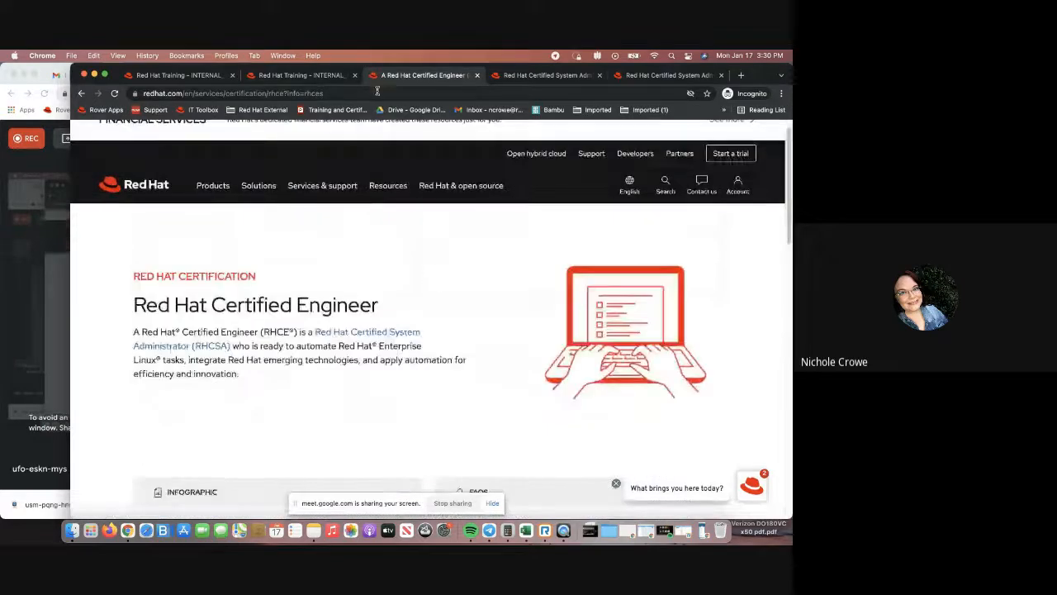
# - Reopen All certifications from Services & support and scroll to Current certifications
pyautogui.click(322, 185)
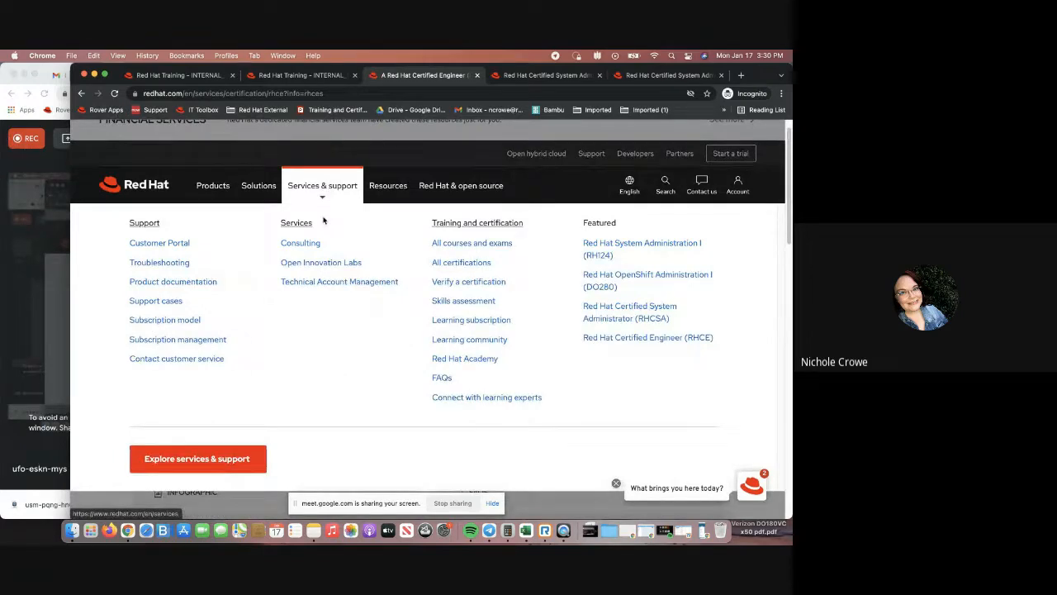
pyautogui.click(461, 262)
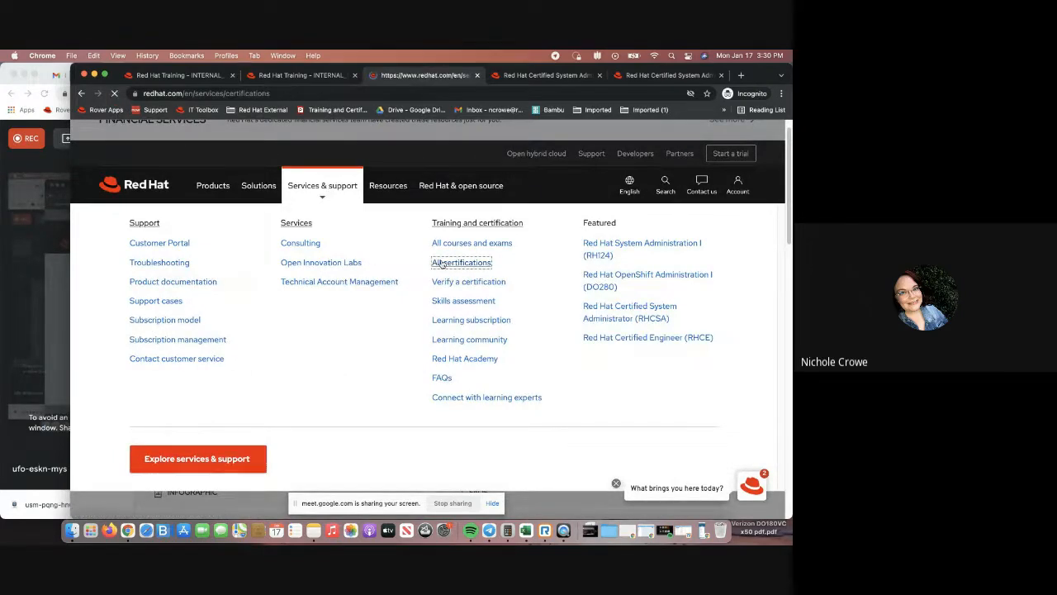
pyautogui.click(461, 262)
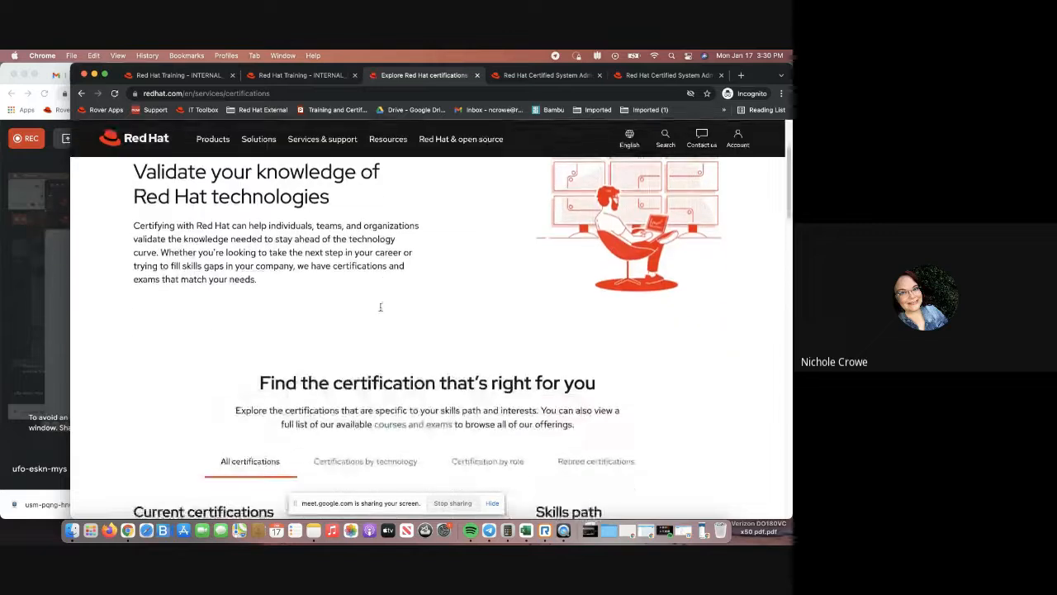
pyautogui.scroll(-3)
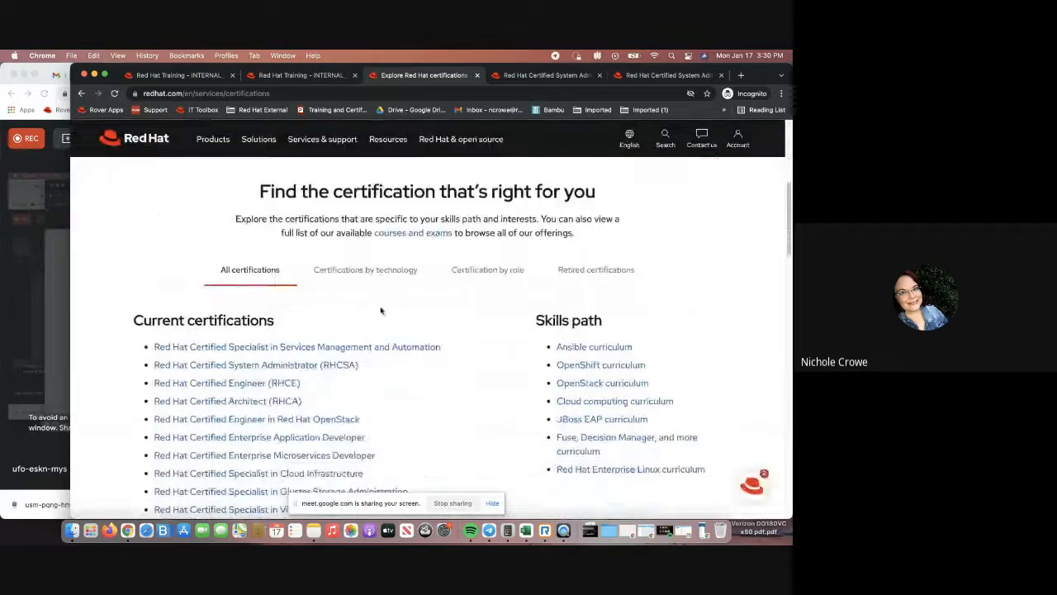
pyautogui.scroll(-3)
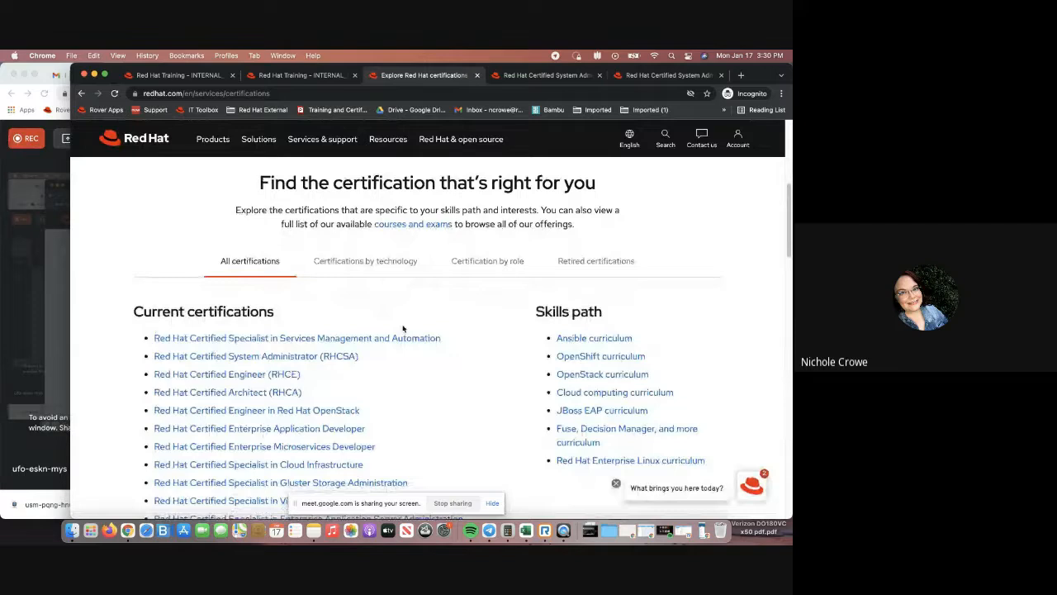